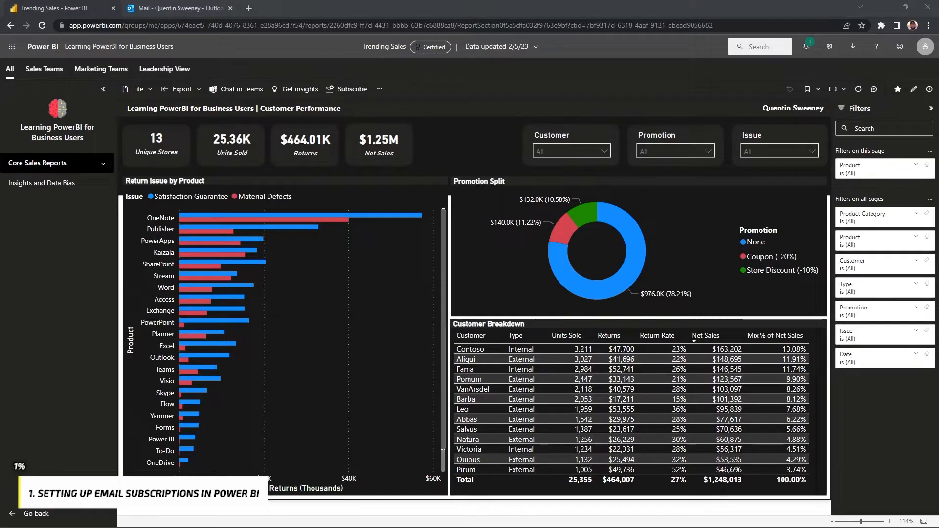
mouse_move(605, 445)
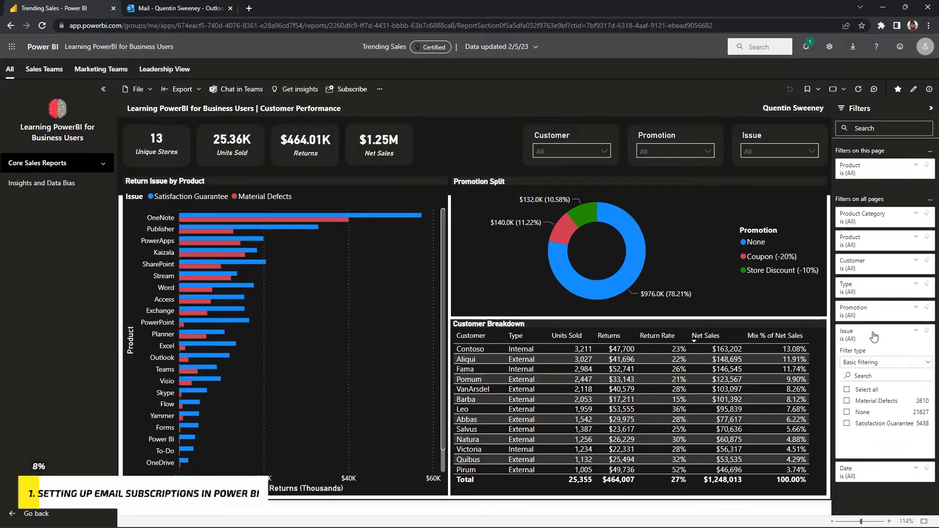
Collapse the Issue filter and limit the Type filter to External customers
click(874, 334)
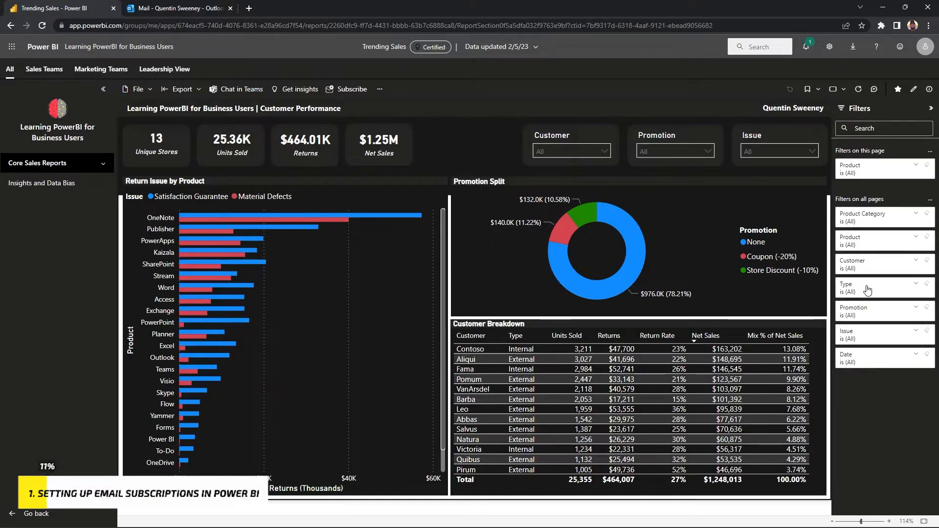
click(884, 288)
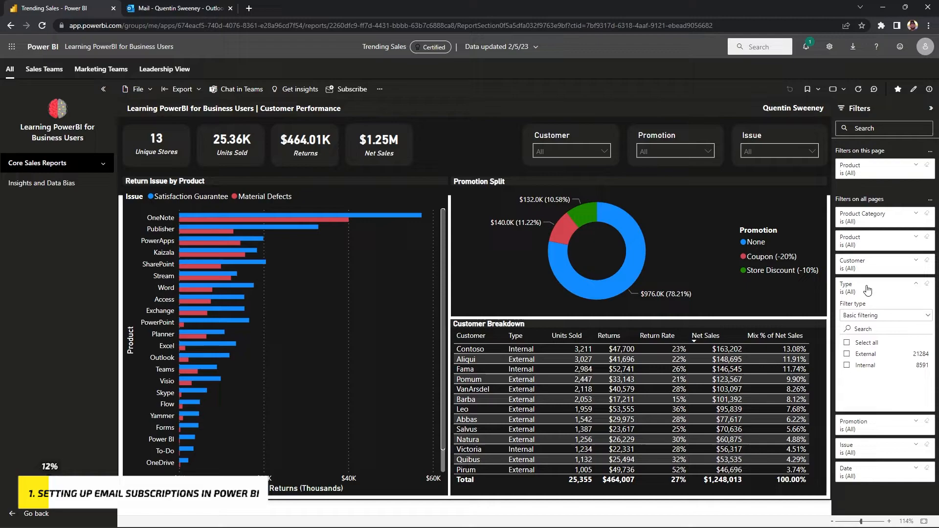
mouse_move(867, 357)
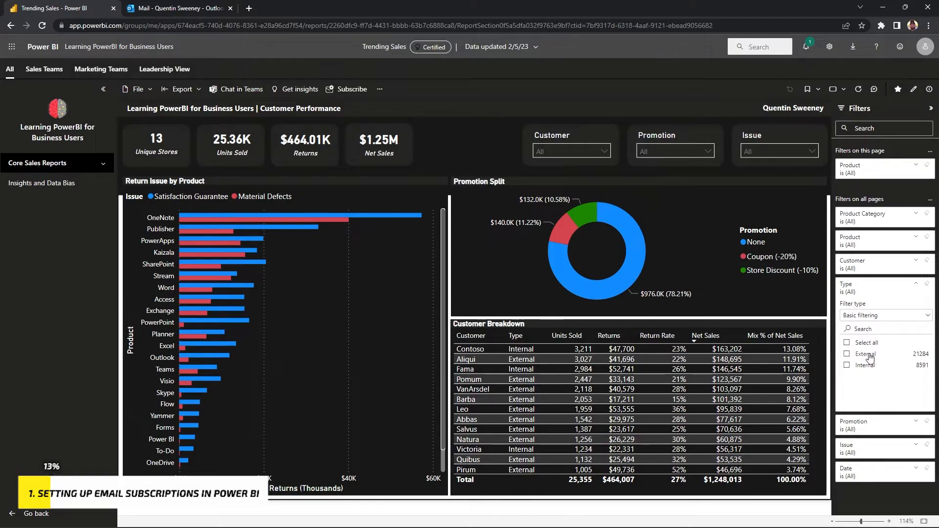
click(846, 355)
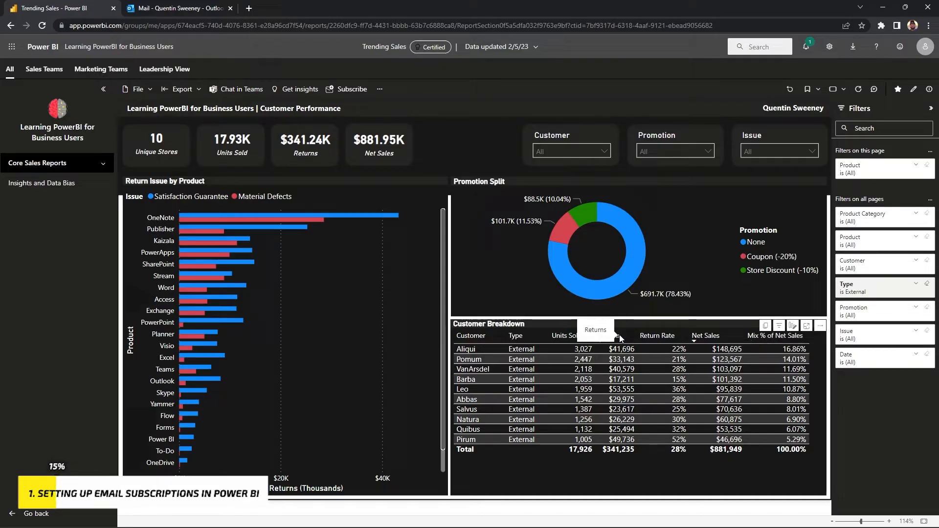
Sort customers by returns, highest first, and restrict Product Category to Office 365
click(608, 335)
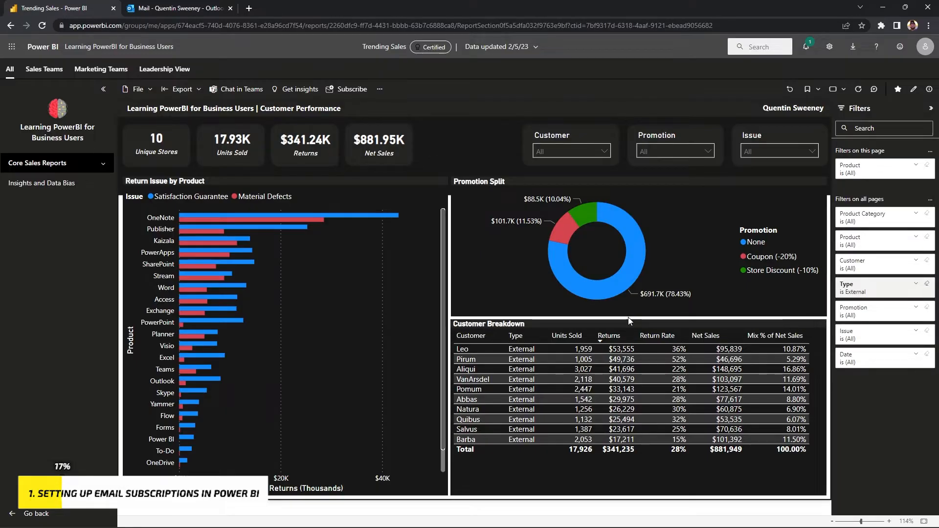
click(880, 217)
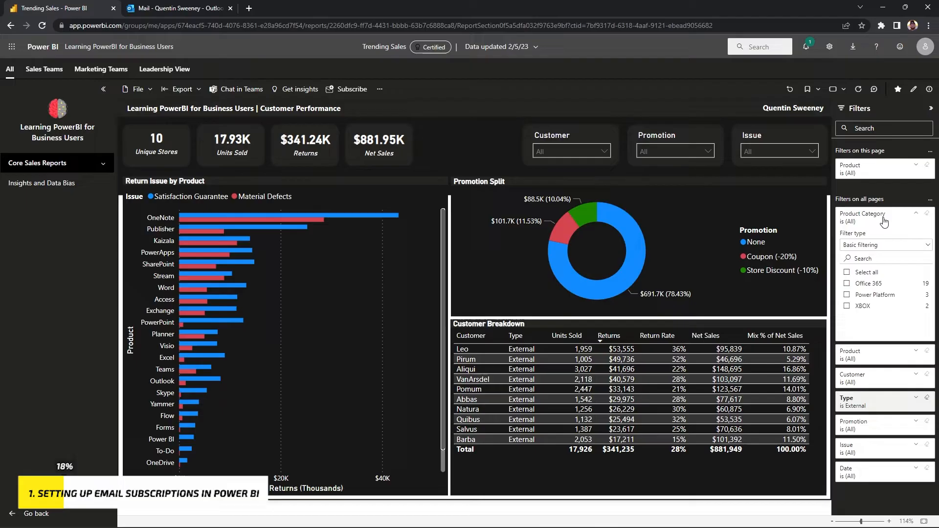
click(846, 284)
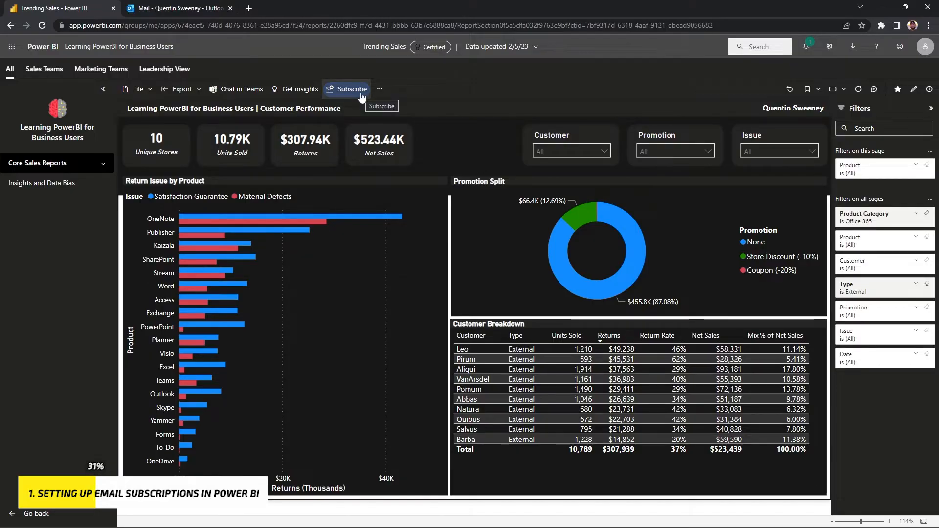
Add a subscription with name and subject 'External Customers - Office 365 Returns'
click(352, 89)
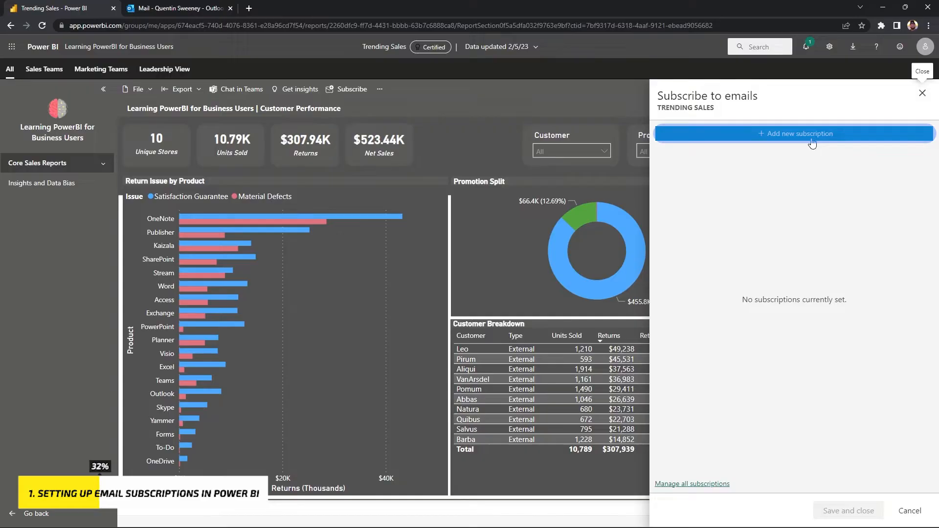
click(796, 133)
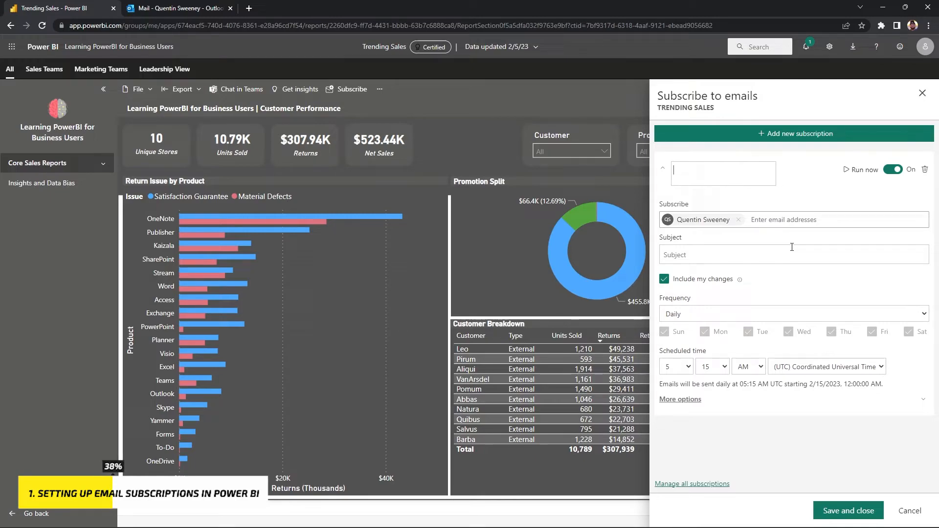
text(External Customers)
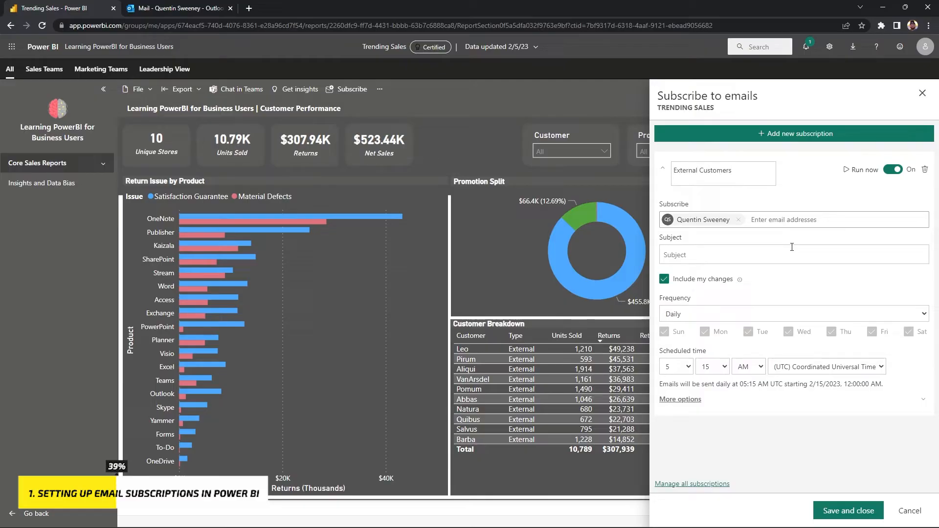
text(- Office 365 Returns)
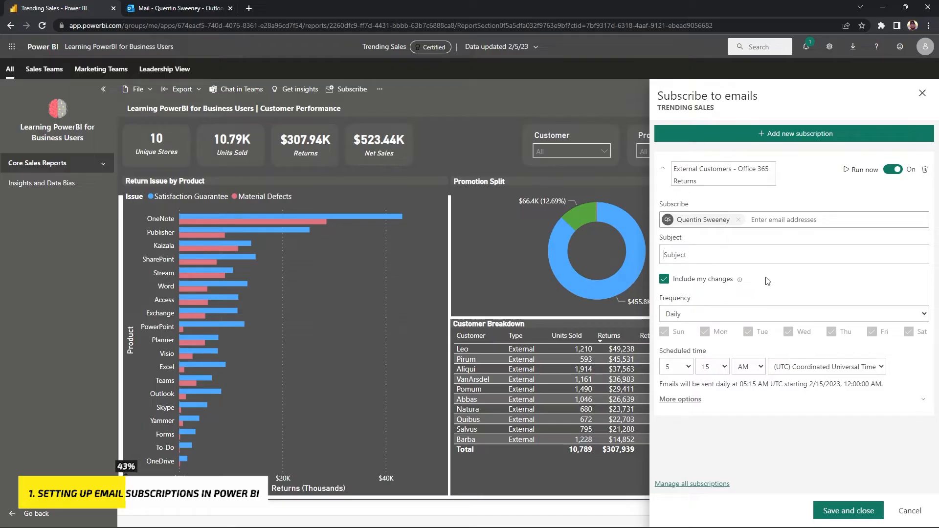
text(External Customers - Office 365 Returns)
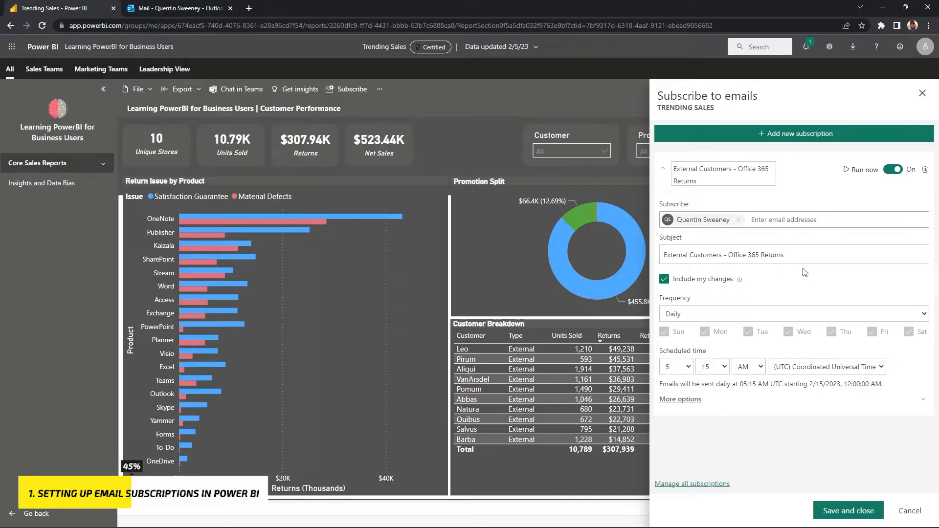
Open the scheduled-time hour dropdown to move the send time from 5 to 8
click(820, 220)
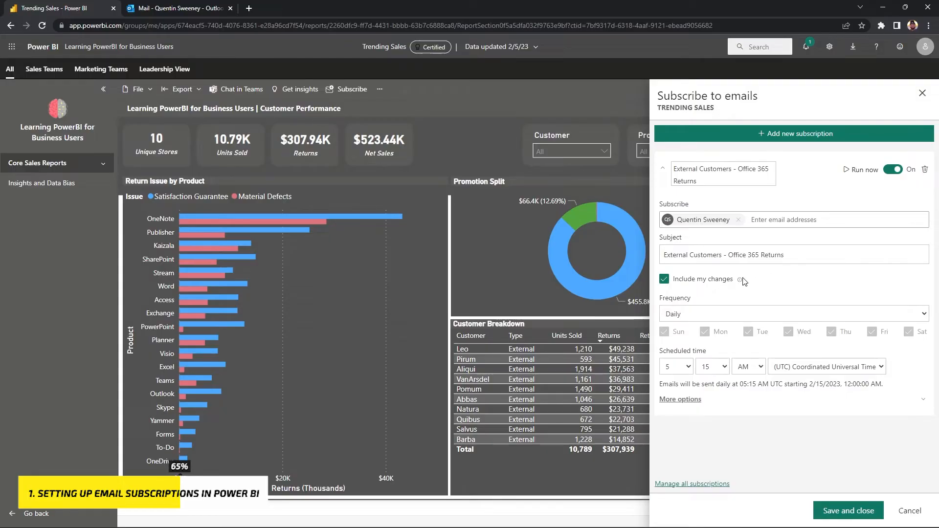
mouse_move(740, 284)
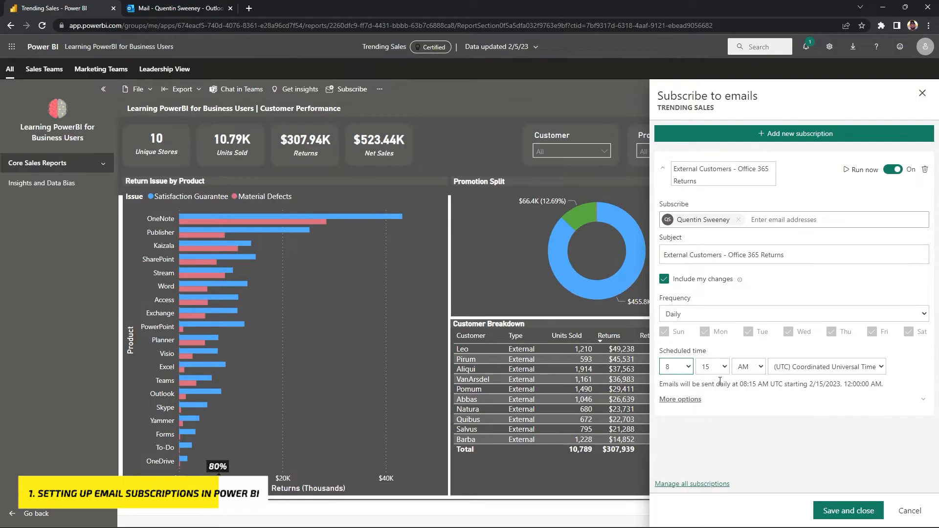
Set the time zone to (UTC-08:00) Pacific Time and browse the More options settings
click(827, 366)
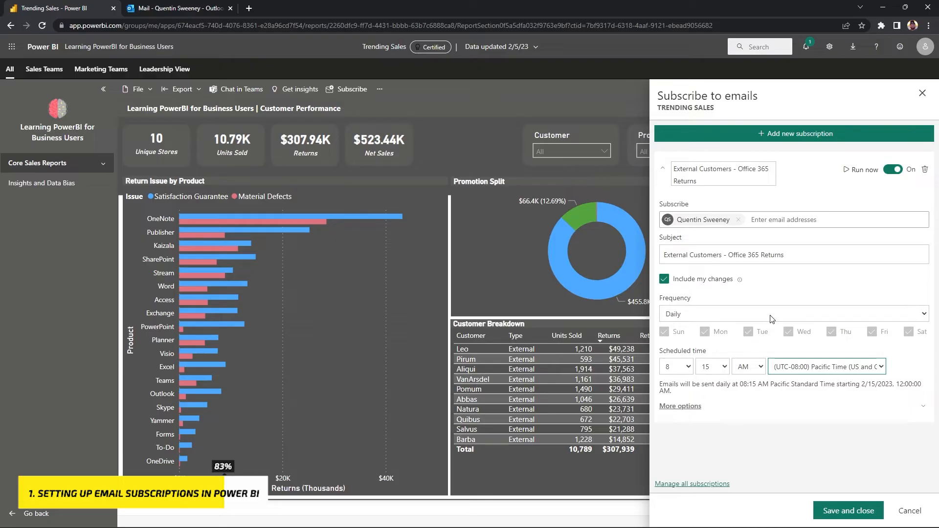
click(679, 406)
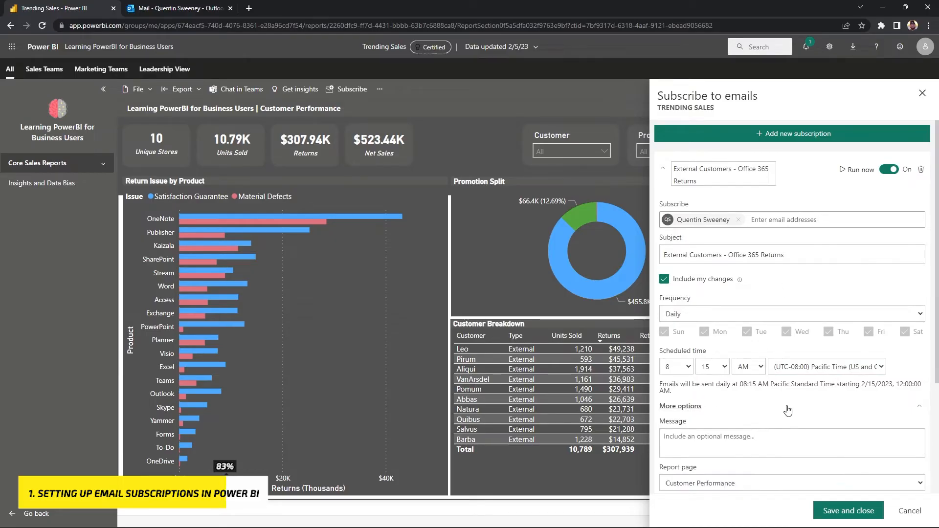
scroll(down, 3)
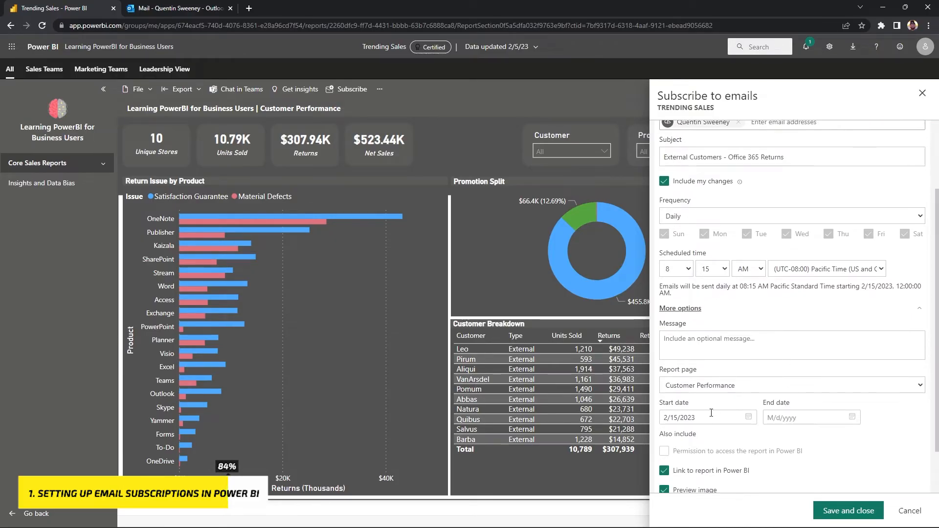
scroll(down, 3)
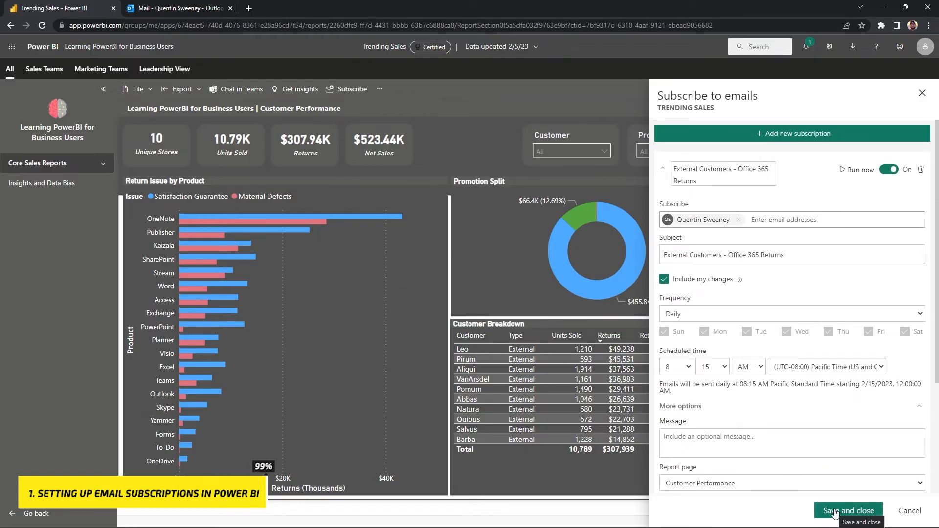
Save the subscription, run it now as a test, and switch to Outlook
click(847, 510)
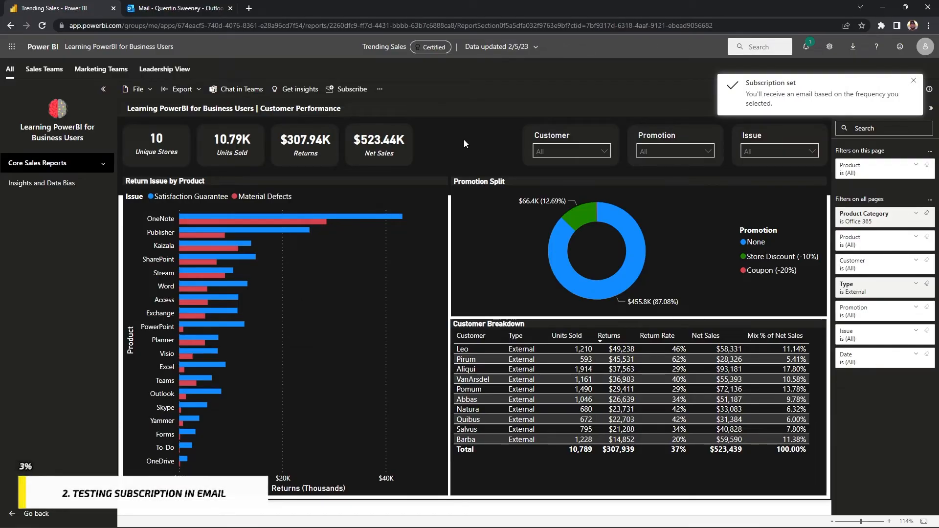
mouse_move(350, 88)
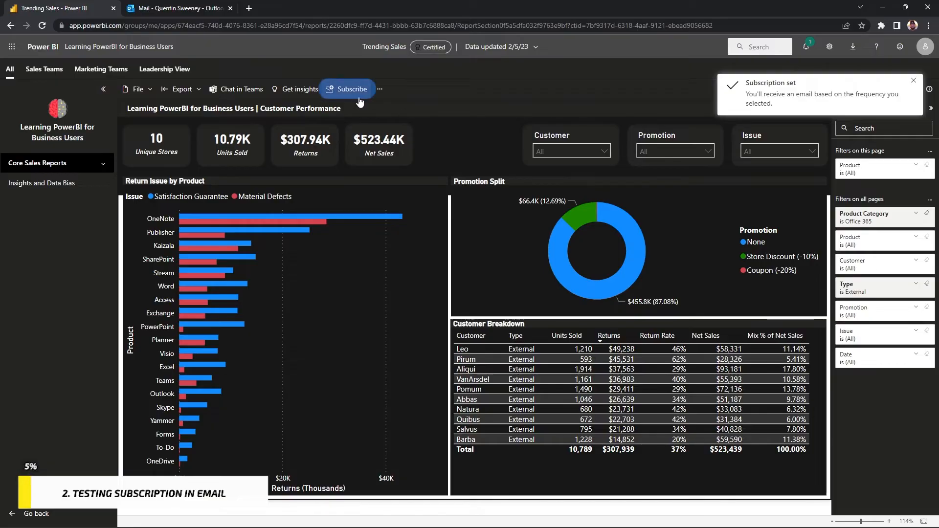
click(351, 88)
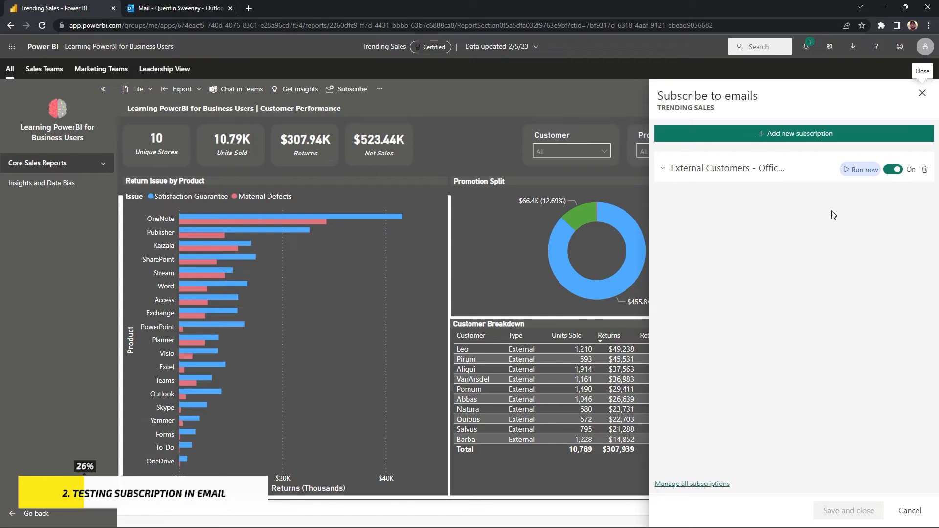
mouse_move(864, 170)
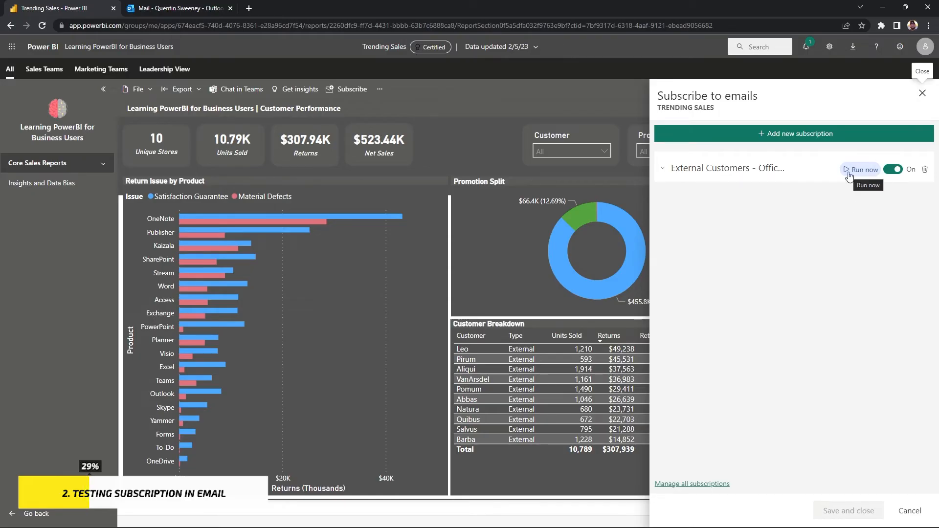
click(862, 170)
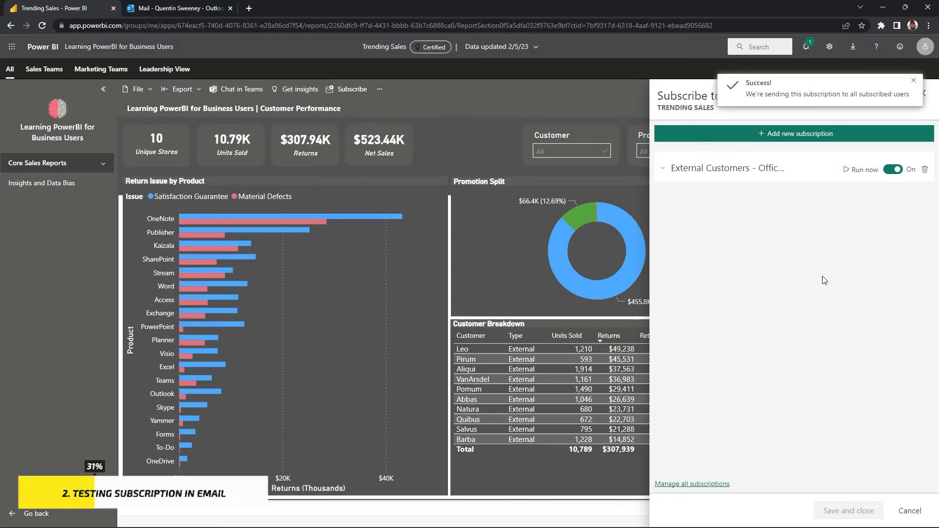
click(177, 8)
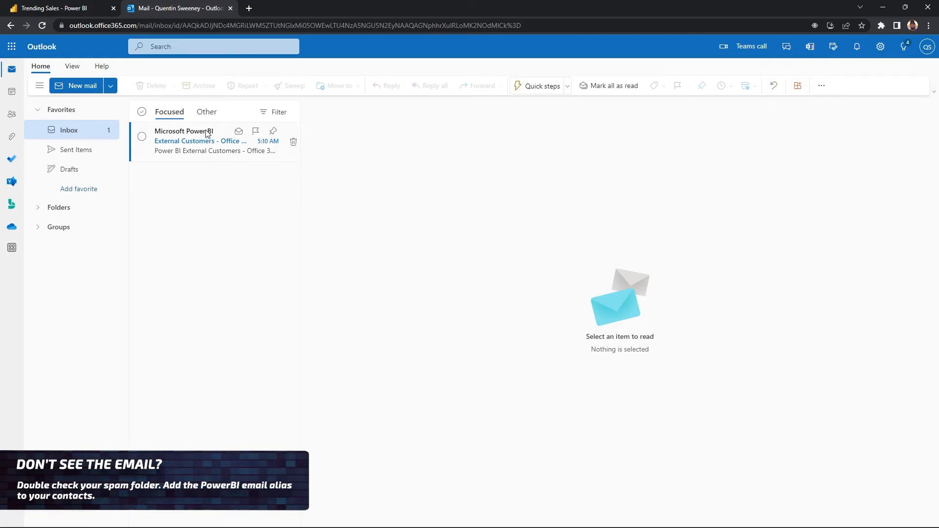
Open the Microsoft Power BI email's report snapshot and follow Go to report
click(210, 141)
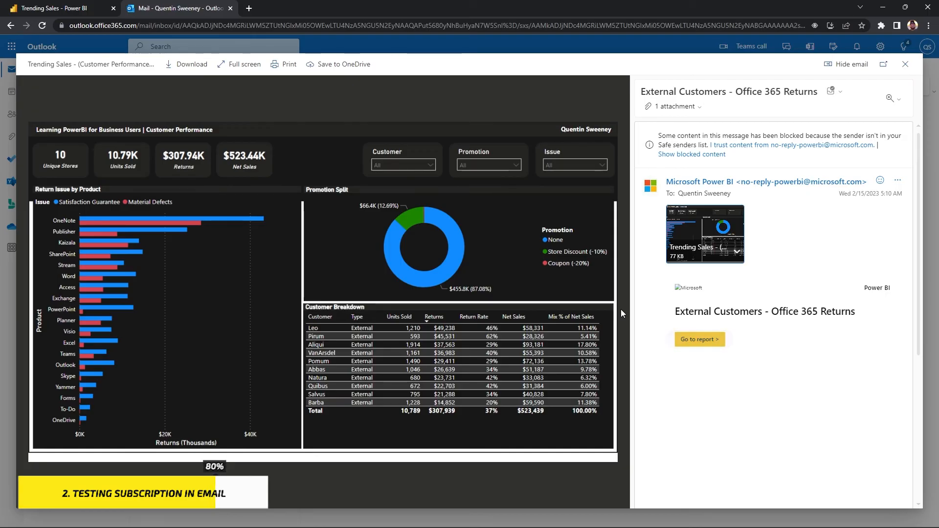
click(699, 339)
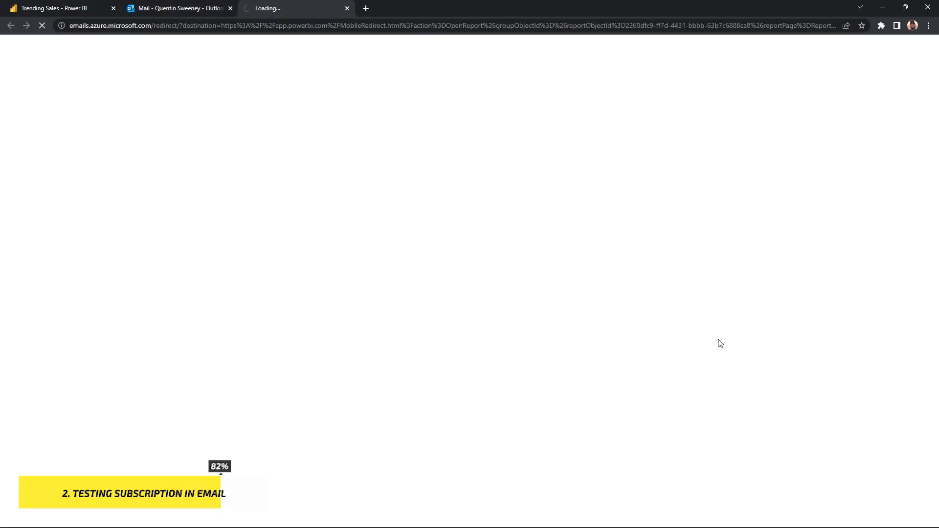